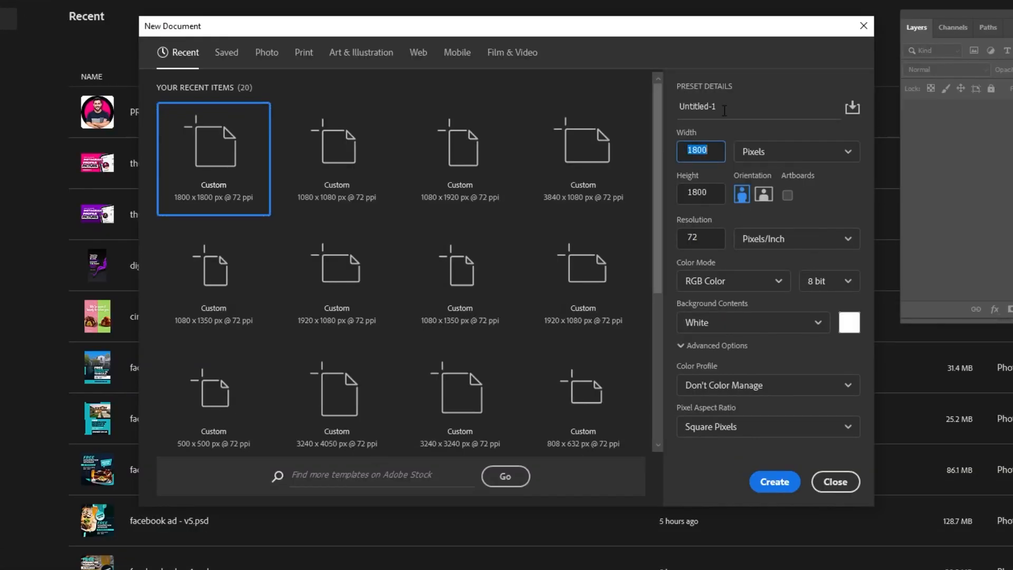
Create a new 1800 × 1800 px document with white background contents
{"action": "left_click", "coordinate": [795, 151]}
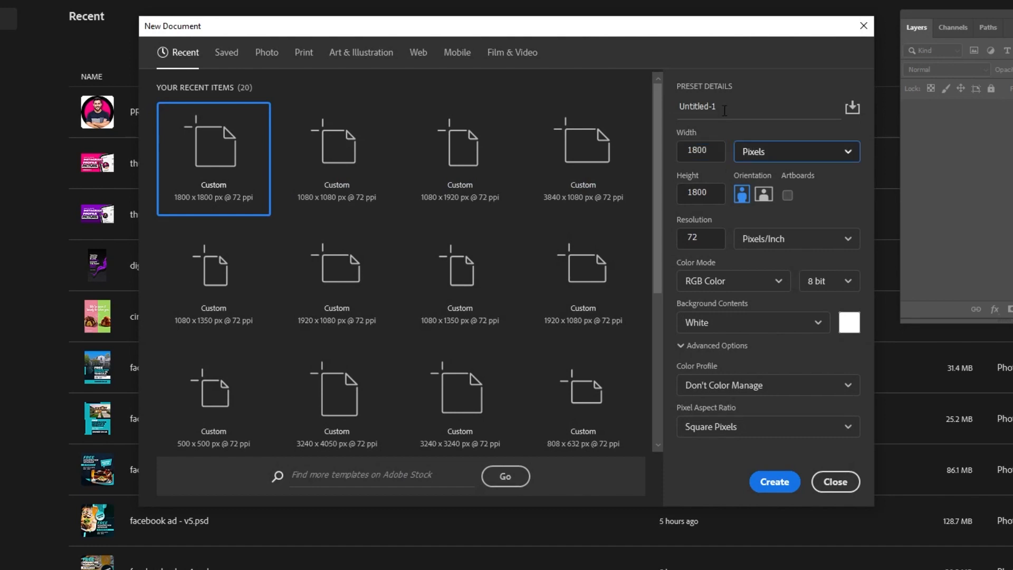
{"action": "left_click", "coordinate": [700, 239]}
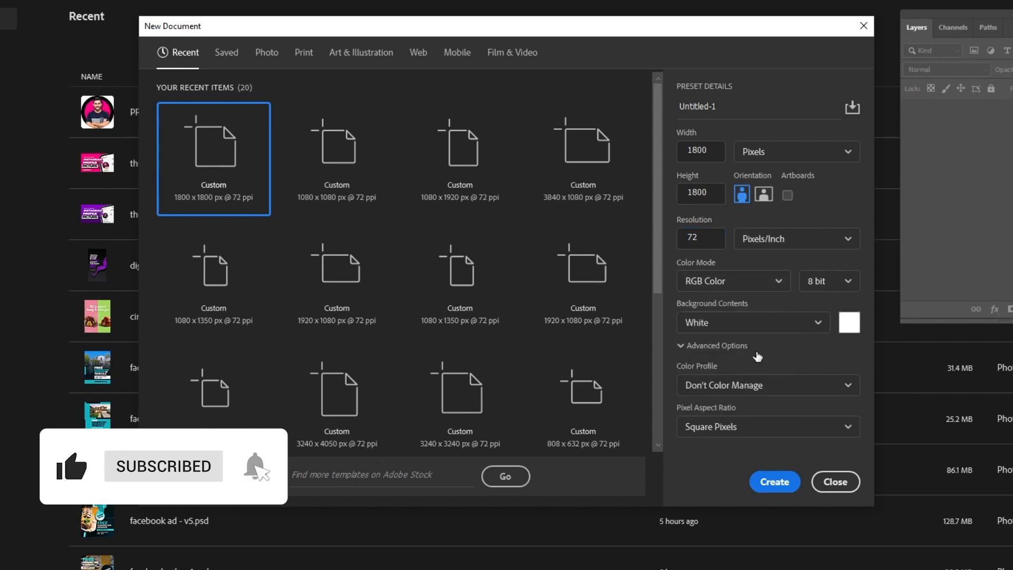
{"action": "left_click", "coordinate": [751, 323]}
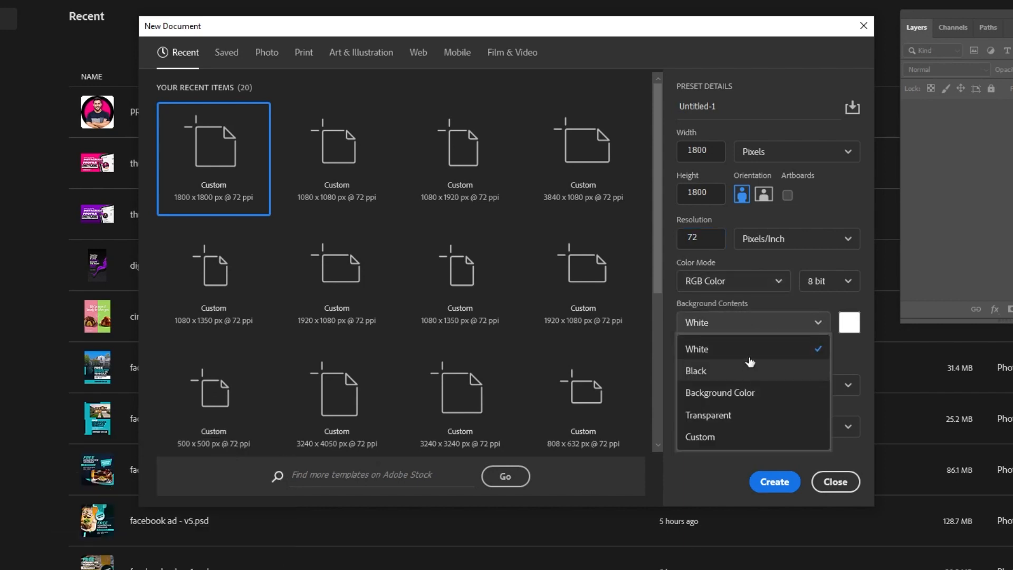
{"action": "left_click", "coordinate": [696, 349]}
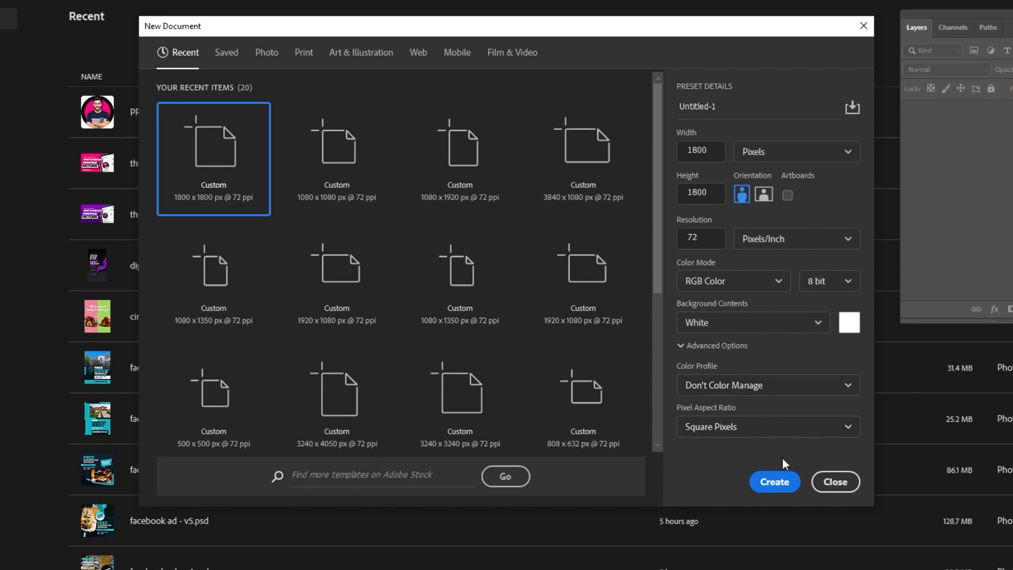
{"action": "left_click", "coordinate": [773, 481]}
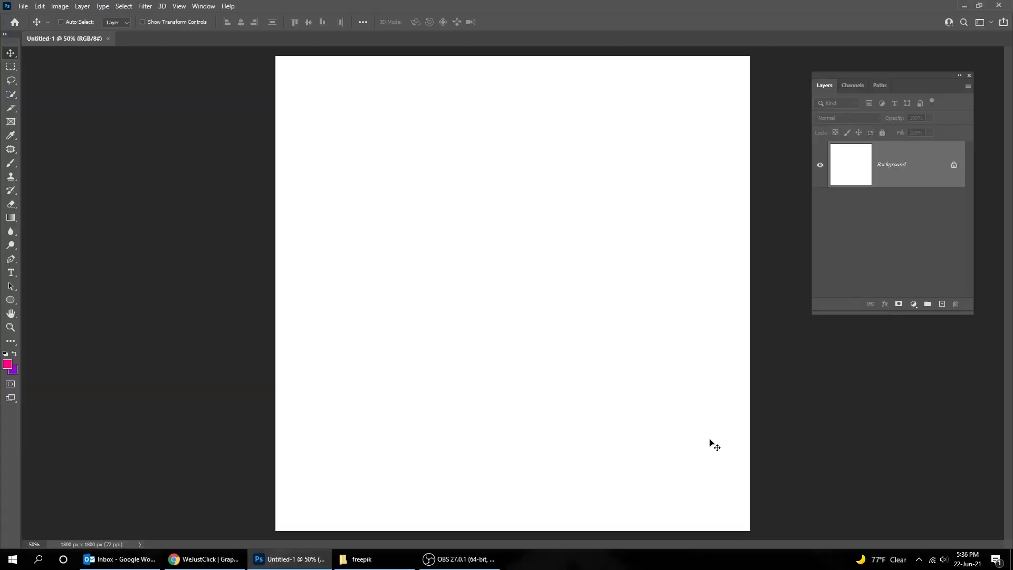
{"action": "mouse_move", "coordinate": [26, 305]}
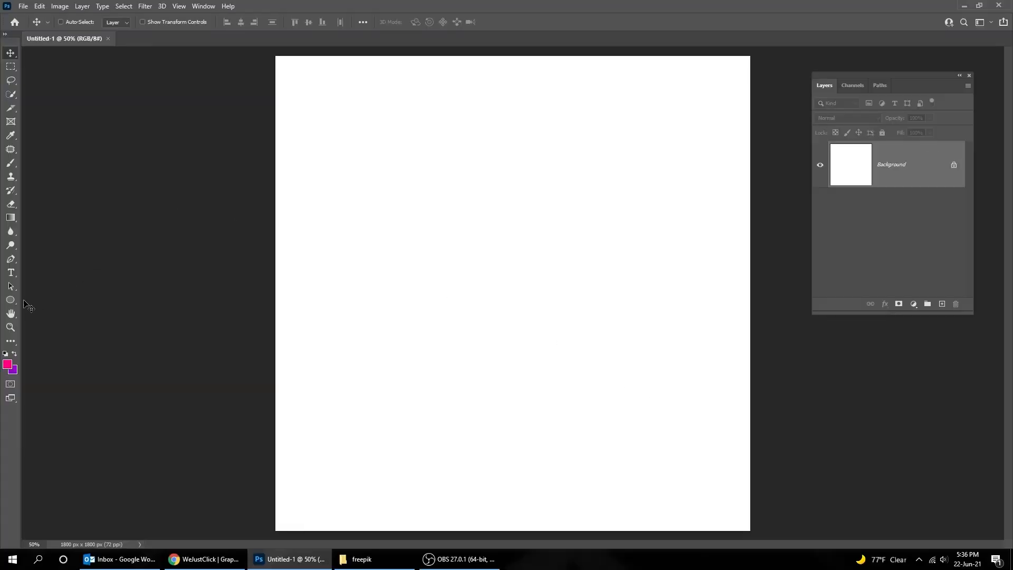
Draw an exact 1800 × 1800 px circle with the Ellipse Tool on the canvas
{"action": "left_click", "coordinate": [10, 300]}
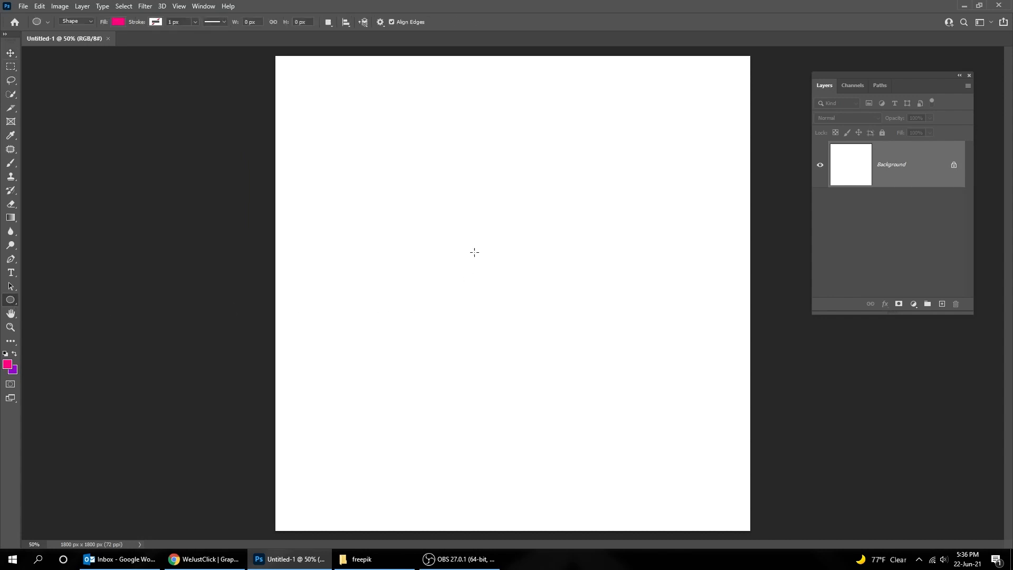
{"action": "left_click", "coordinate": [474, 252]}
{"action": "type", "text": "1"}
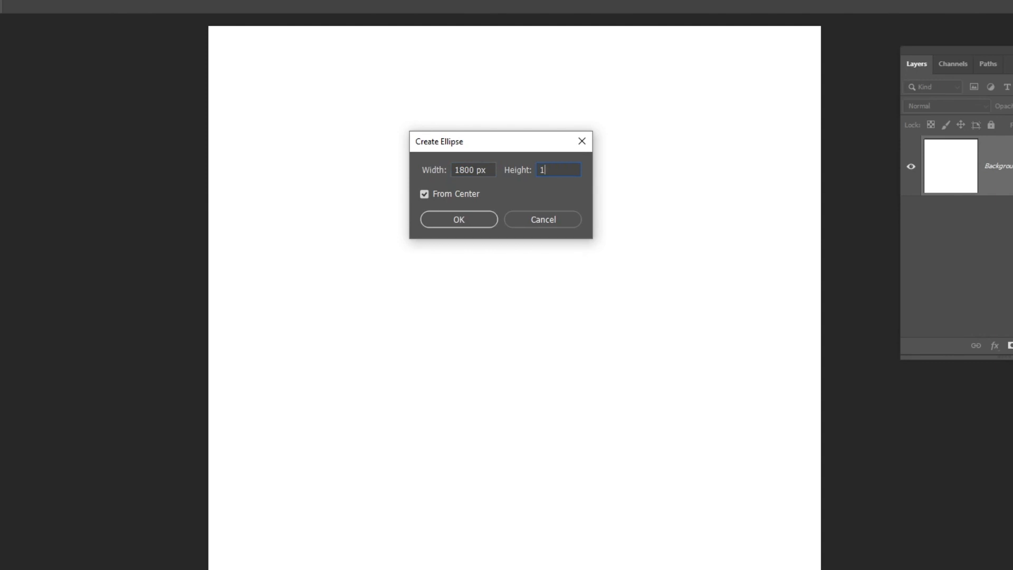
{"action": "type", "text": "800"}
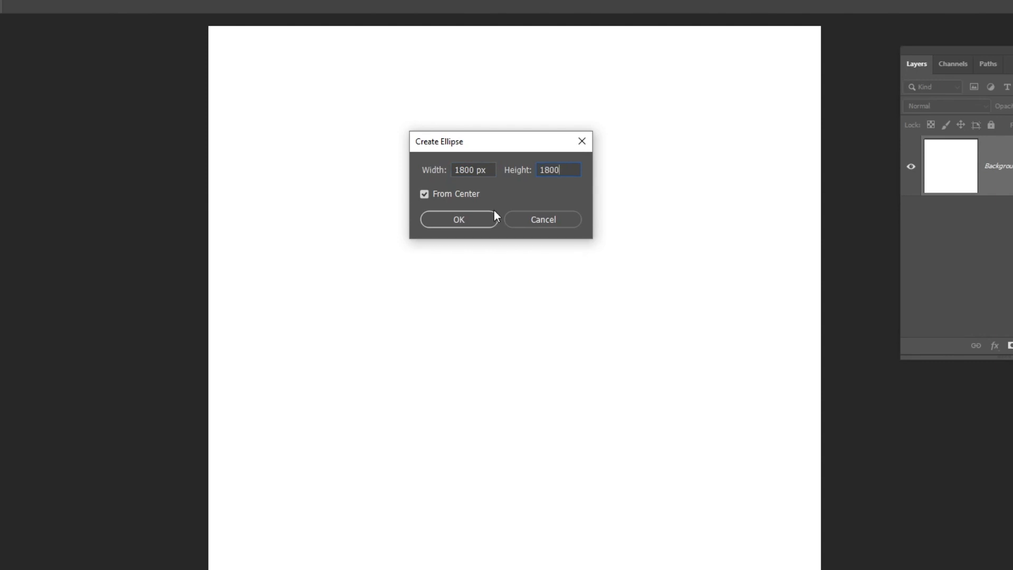
{"action": "left_click", "coordinate": [458, 219]}
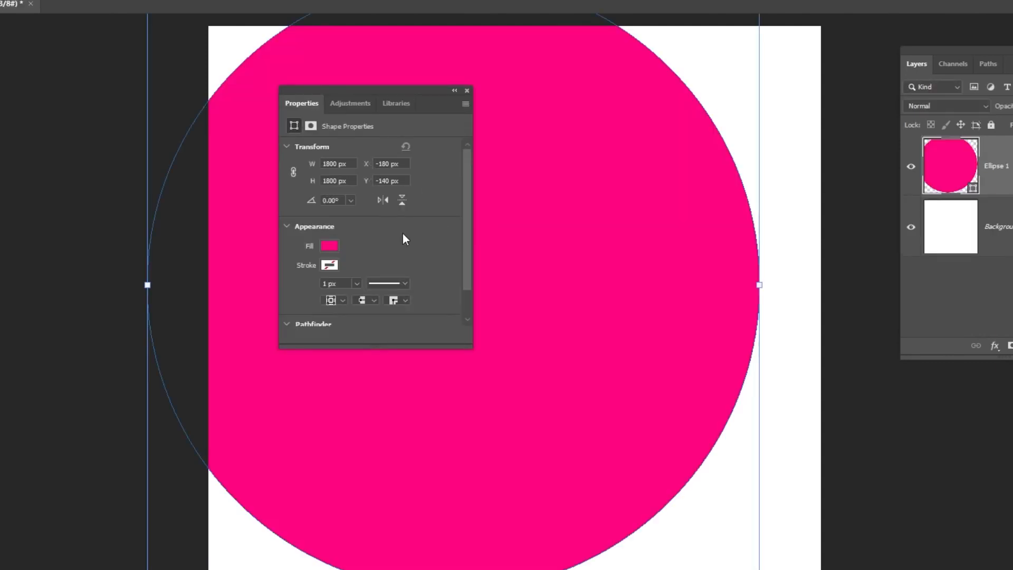
Fill the Ellipse 1 circle solid black and review its stroke colour
{"action": "left_click", "coordinate": [329, 246]}
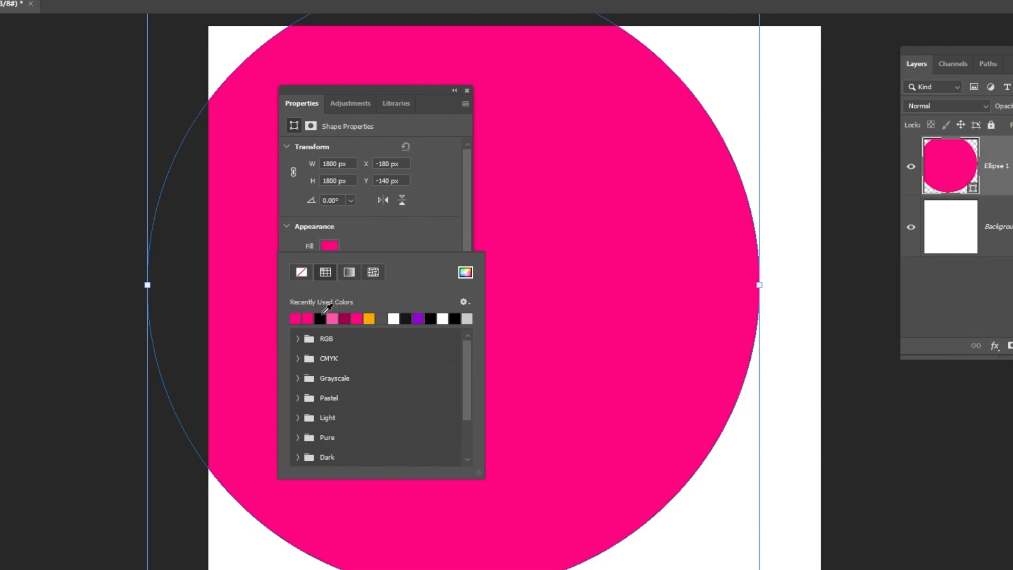
{"action": "left_click", "coordinate": [294, 318]}
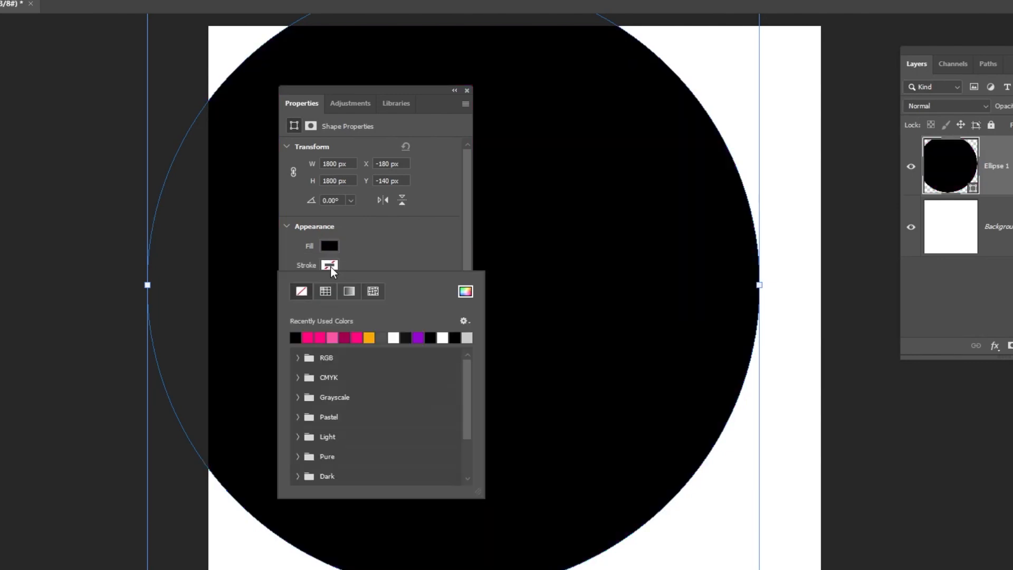
{"action": "left_click", "coordinate": [329, 265]}
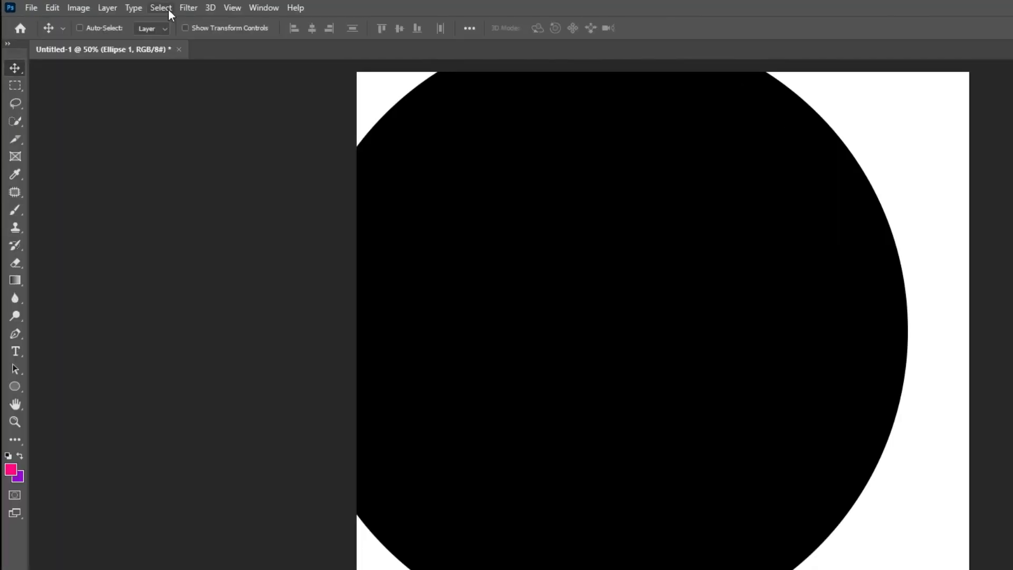
{"action": "left_click", "coordinate": [160, 7]}
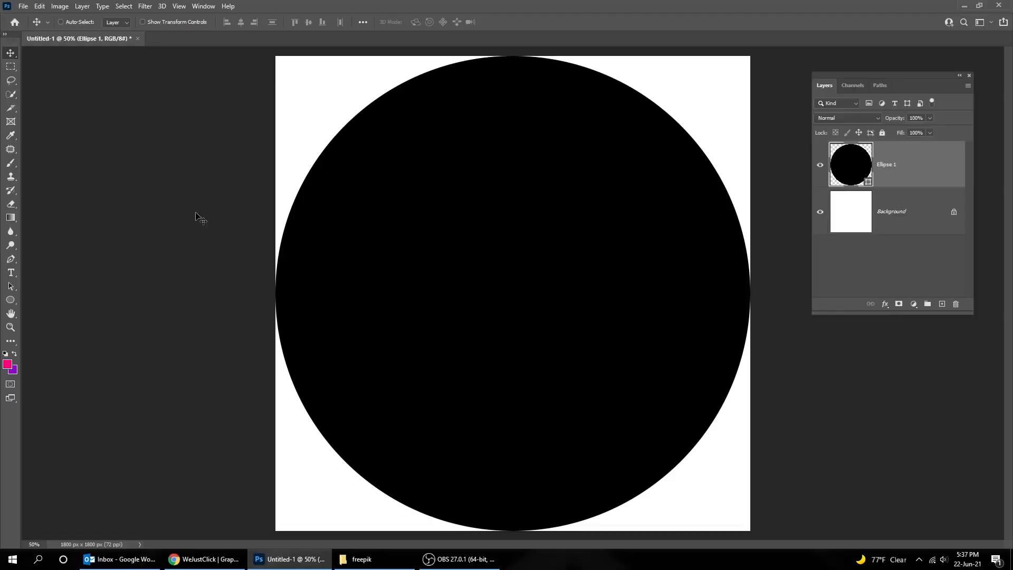
{"action": "left_click", "coordinate": [363, 564]}
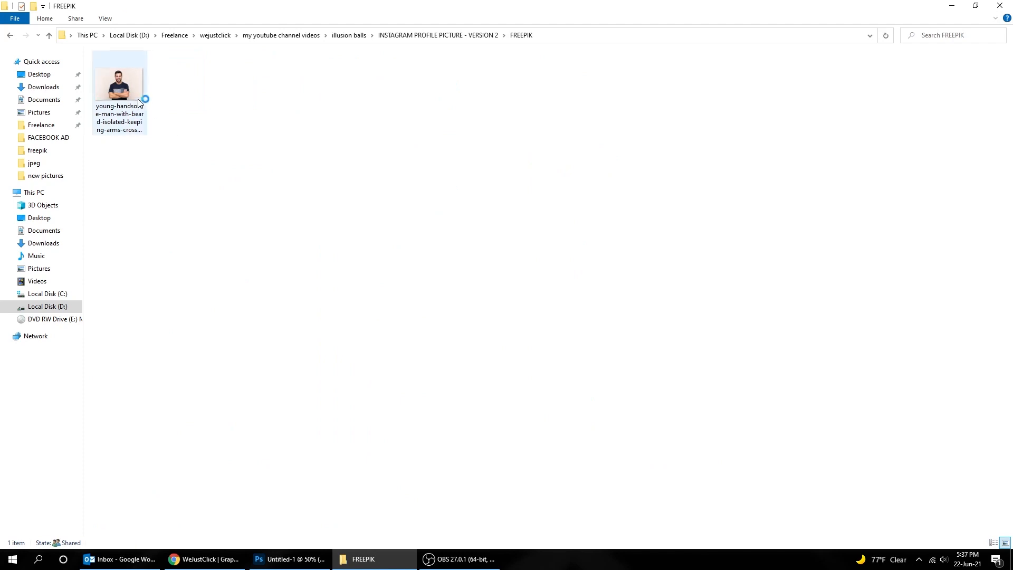
Place the smiling man's photo above the circle and clip it with a clipping mask
{"action": "left_click", "coordinate": [289, 559]}
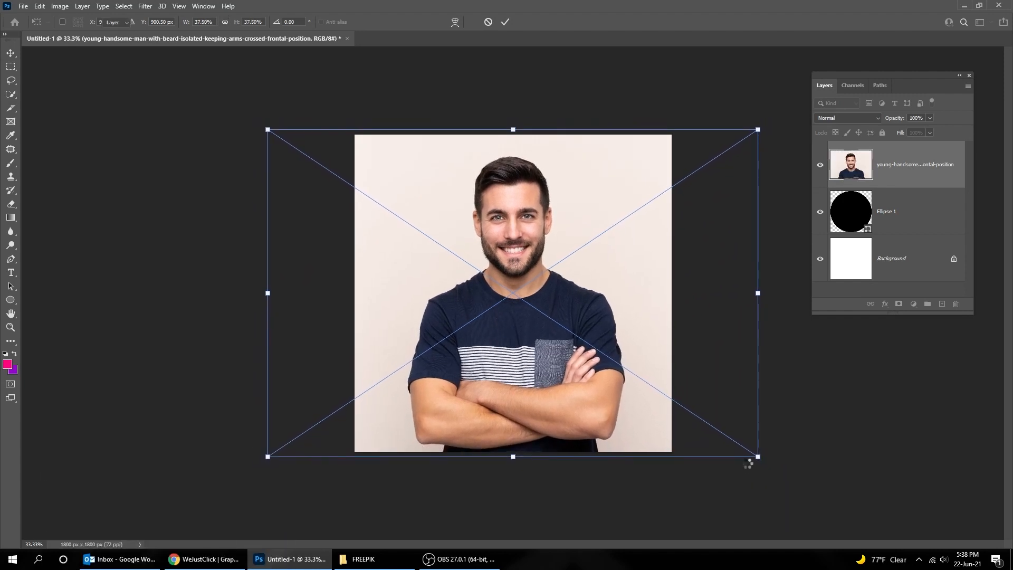
{"action": "left_click", "coordinate": [506, 22]}
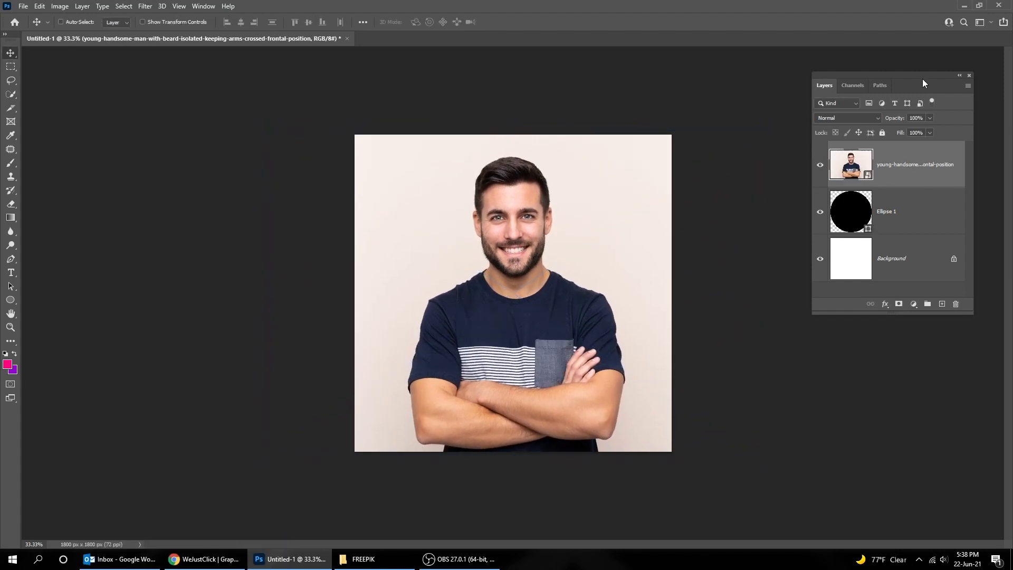
{"action": "right_click", "coordinate": [850, 165]}
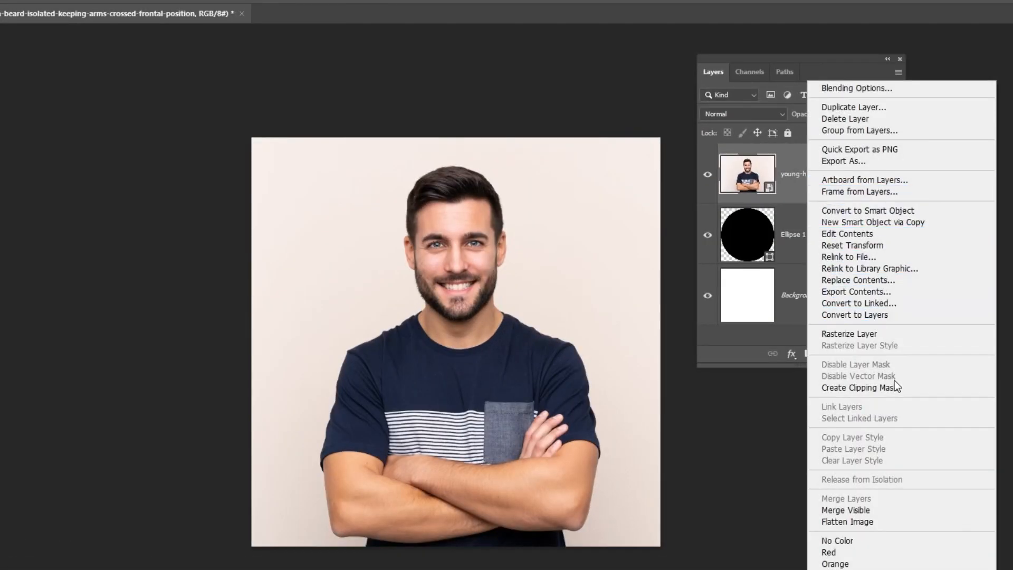
{"action": "left_click", "coordinate": [859, 387]}
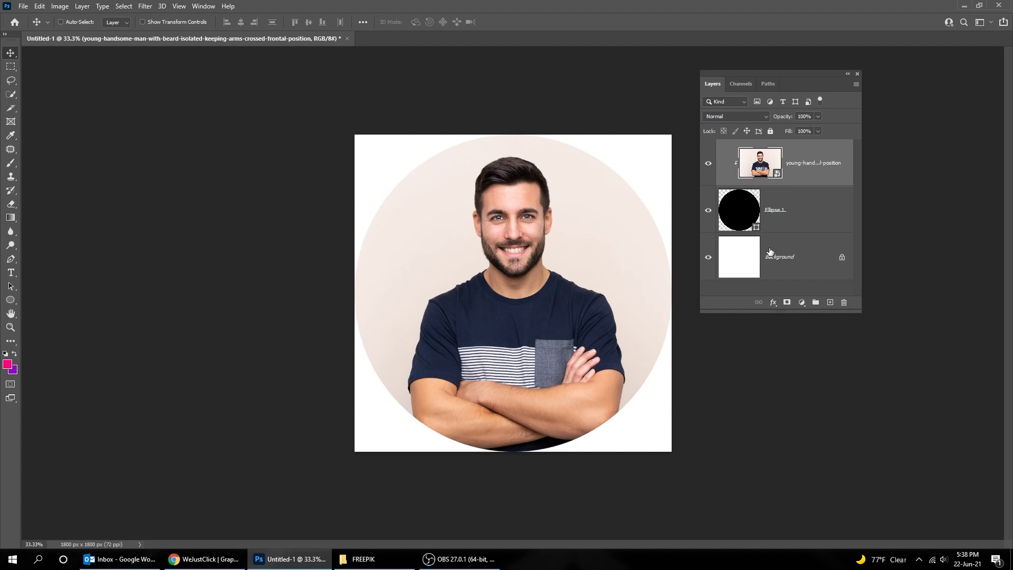
Select the man and add a layer mask hiding the photo's background
{"action": "key", "text": "ctrl+t"}
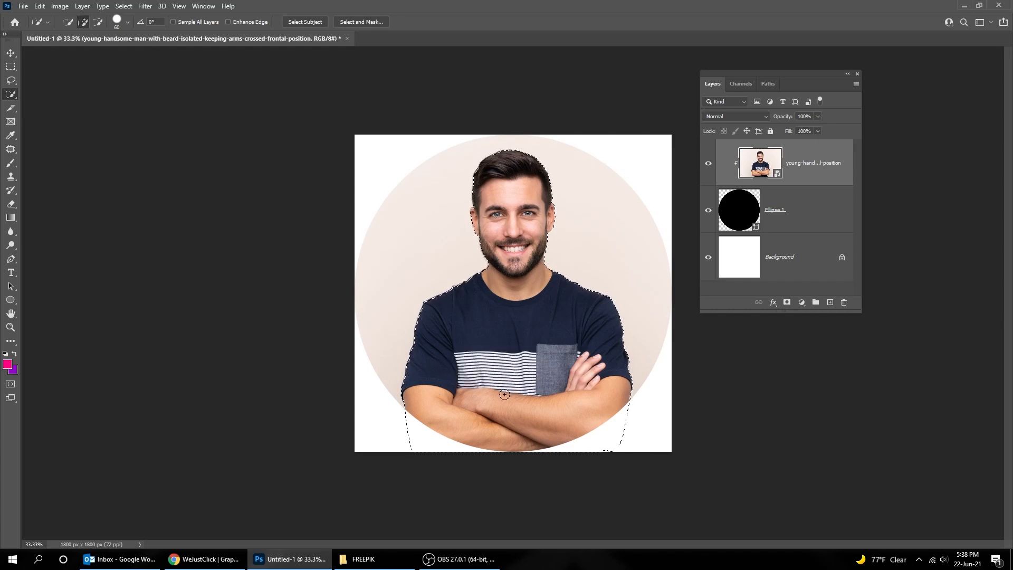
{"action": "left_click", "coordinate": [786, 302]}
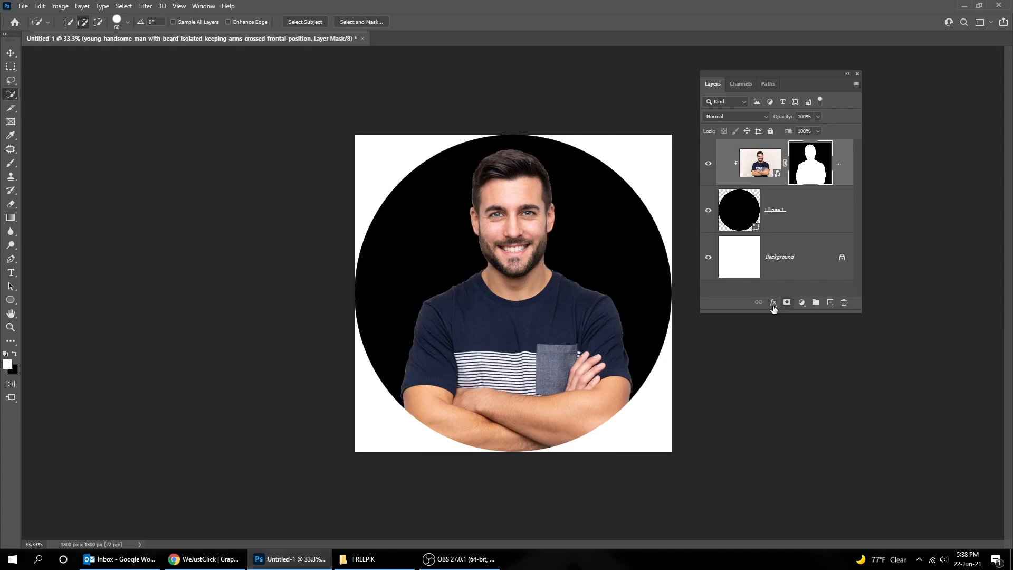
{"action": "left_click", "coordinate": [11, 53]}
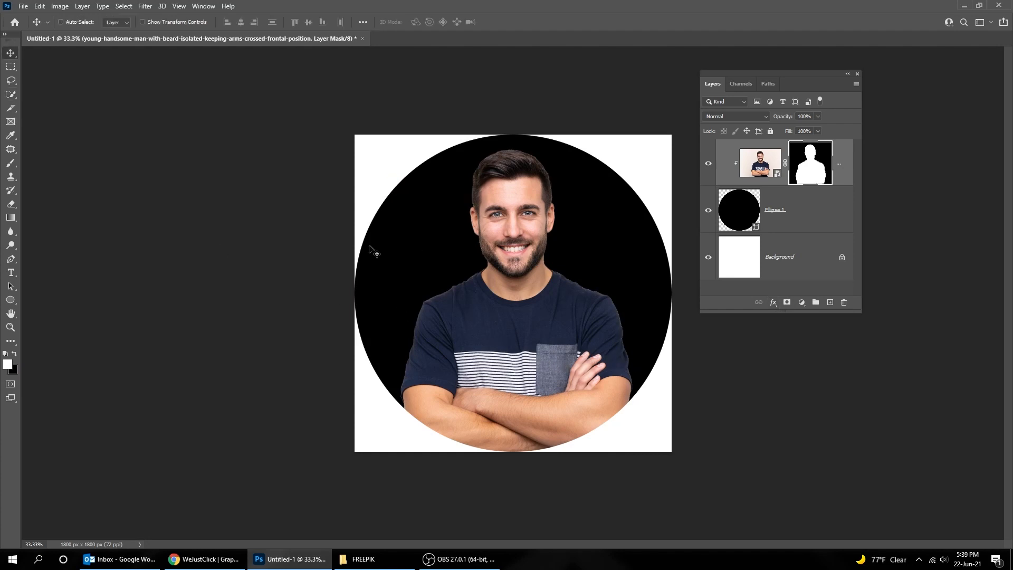
Add a 1500 × 1500 px hot-pink Ellipse 2 circle behind the man with no outline
{"action": "left_click", "coordinate": [760, 163]}
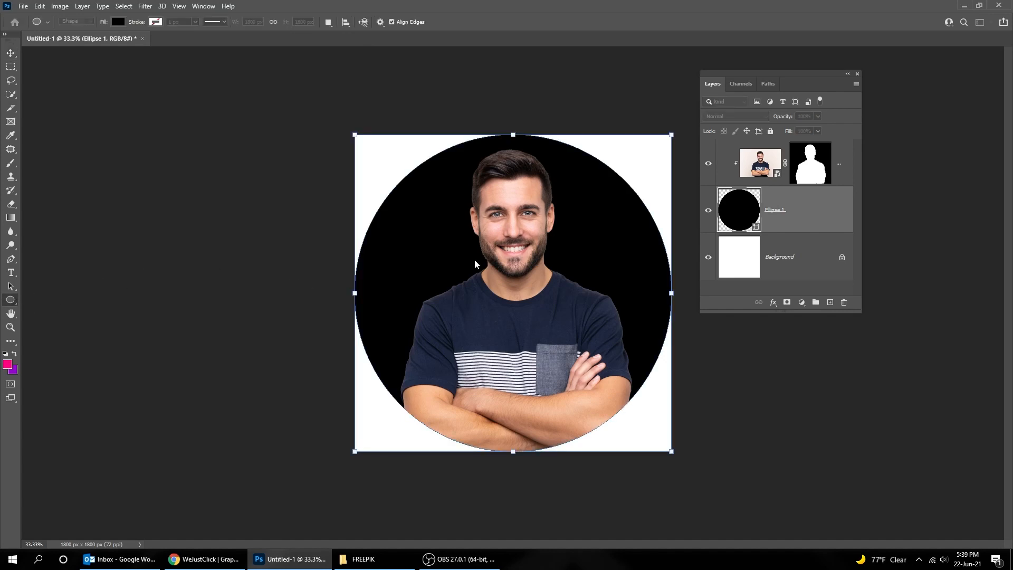
{"action": "left_click", "coordinate": [475, 264]}
{"action": "type", "text": "1500"}
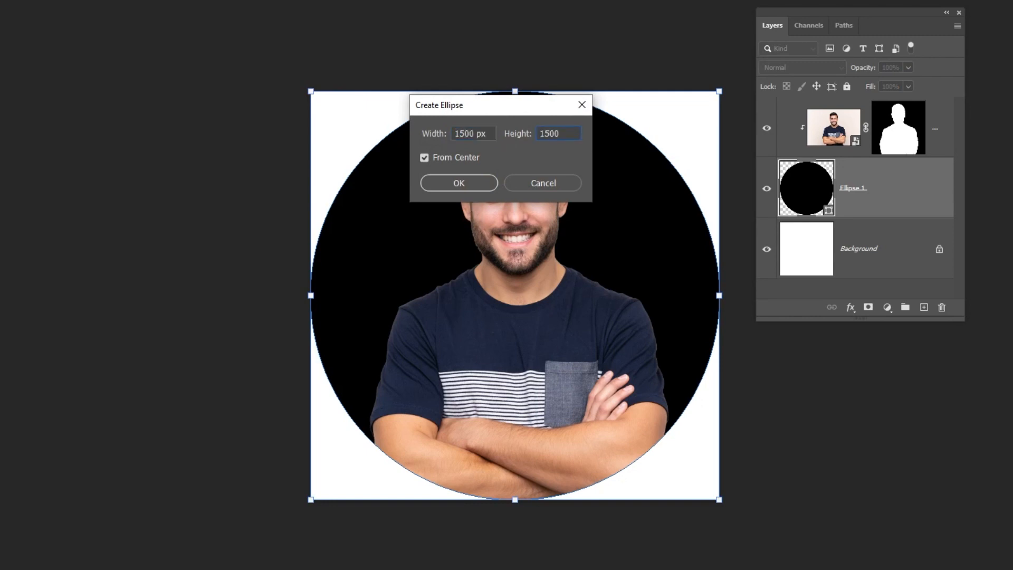
{"action": "left_click", "coordinate": [459, 182]}
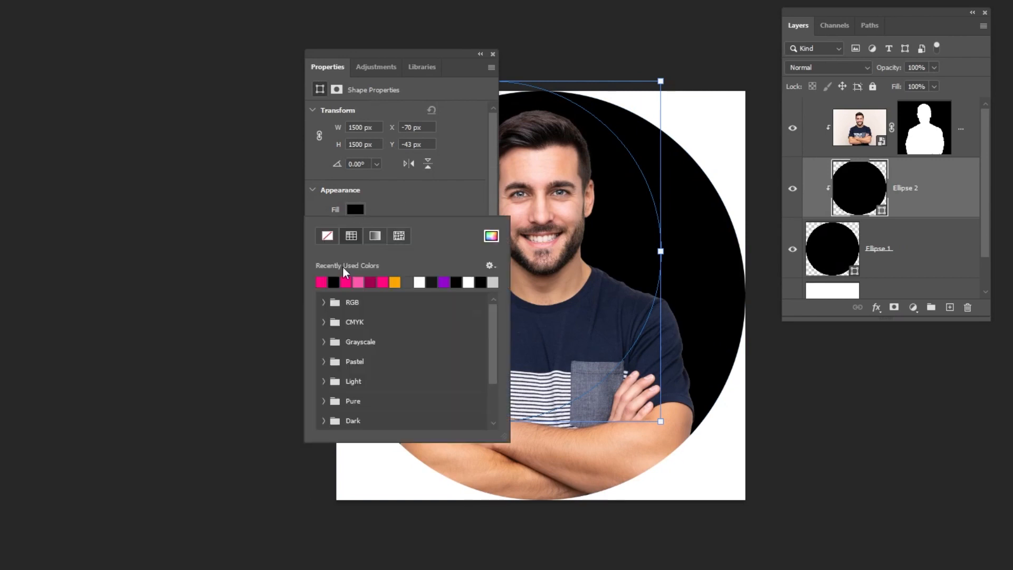
{"action": "left_click", "coordinate": [319, 282]}
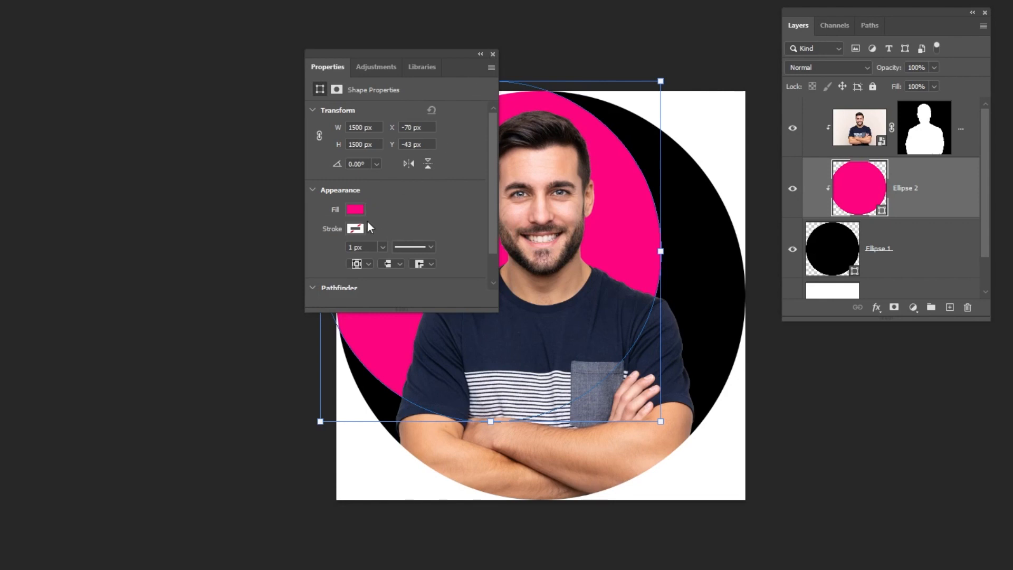
{"action": "left_click", "coordinate": [355, 228]}
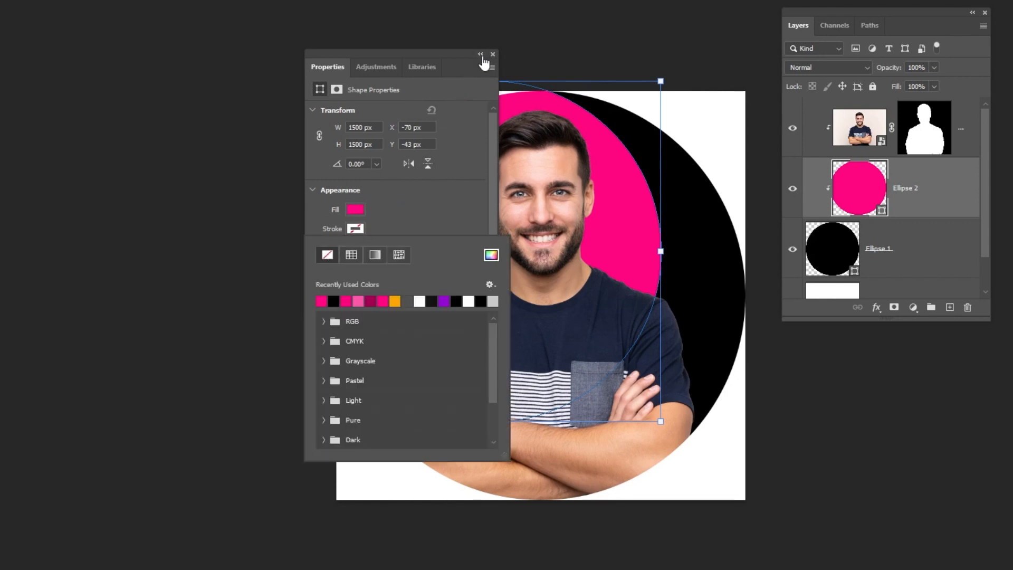
{"action": "left_click", "coordinate": [493, 54]}
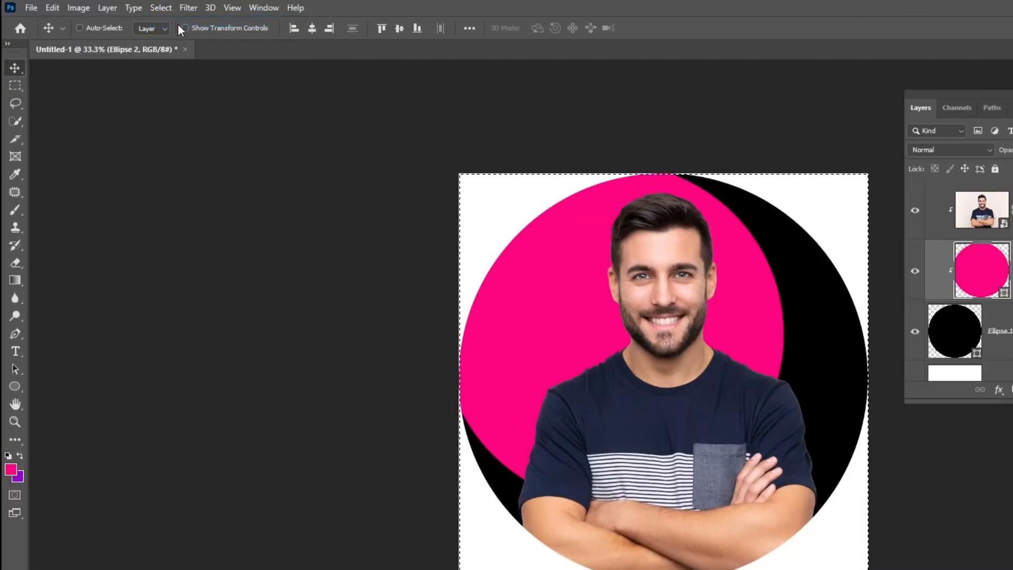
Centre the pink circle inside the black one using Auto-Select, leaving an even ring
{"action": "left_click", "coordinate": [398, 28]}
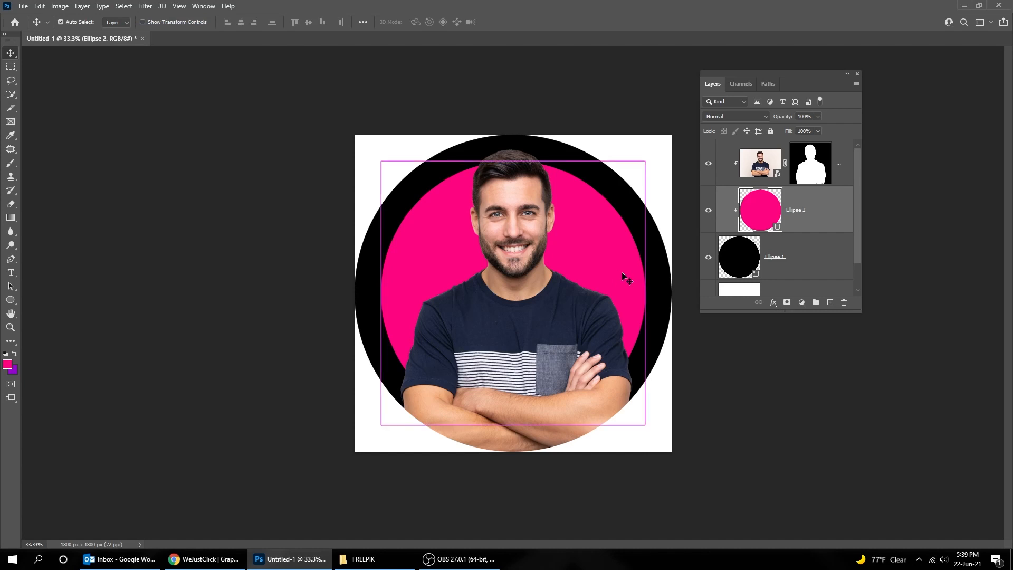
{"action": "key", "text": "ctrl+t"}
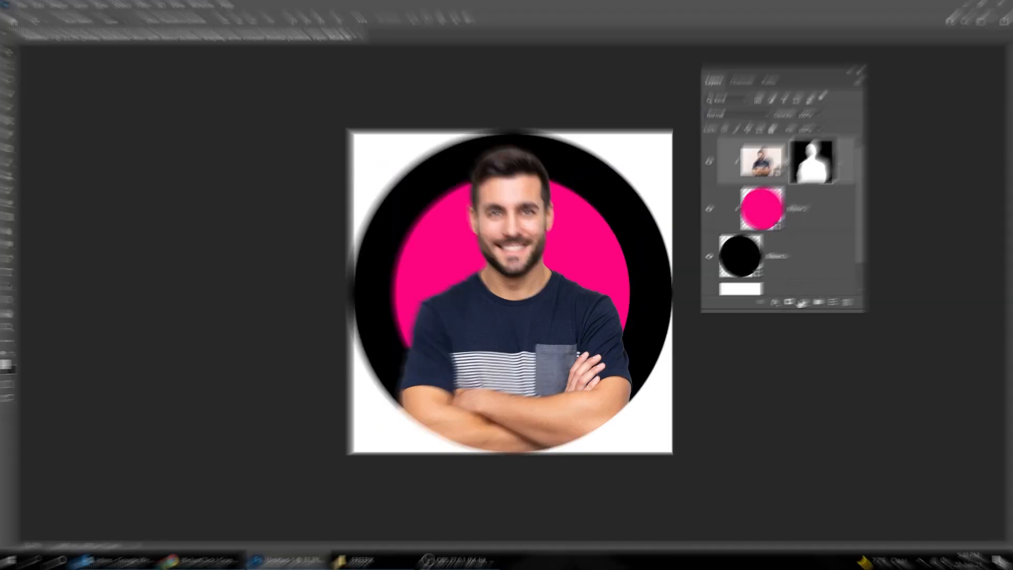
Add a soft Drop Shadow to the man, offset to his right across the pink circle
{"action": "left_click", "coordinate": [816, 292]}
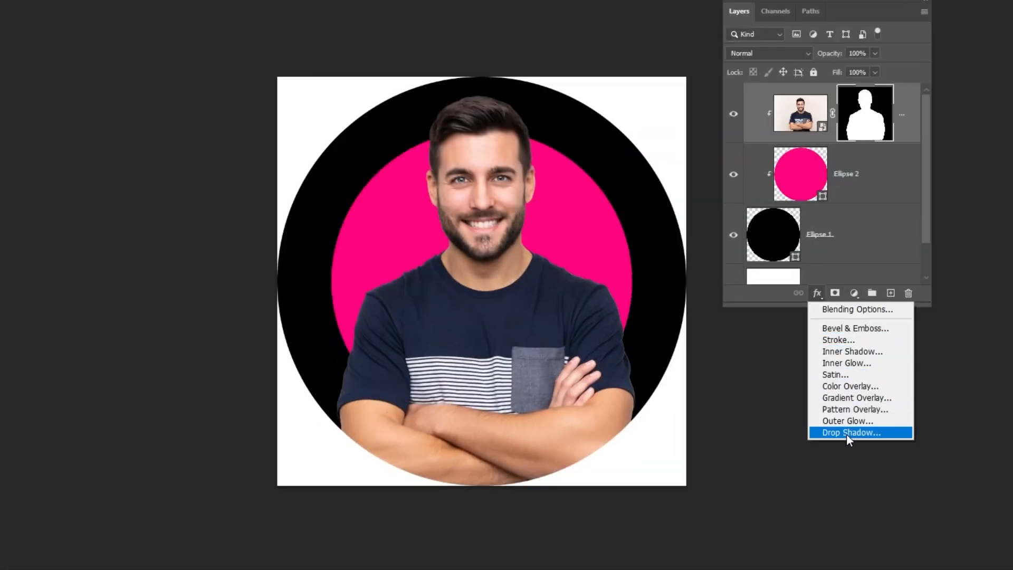
{"action": "left_click", "coordinate": [851, 433]}
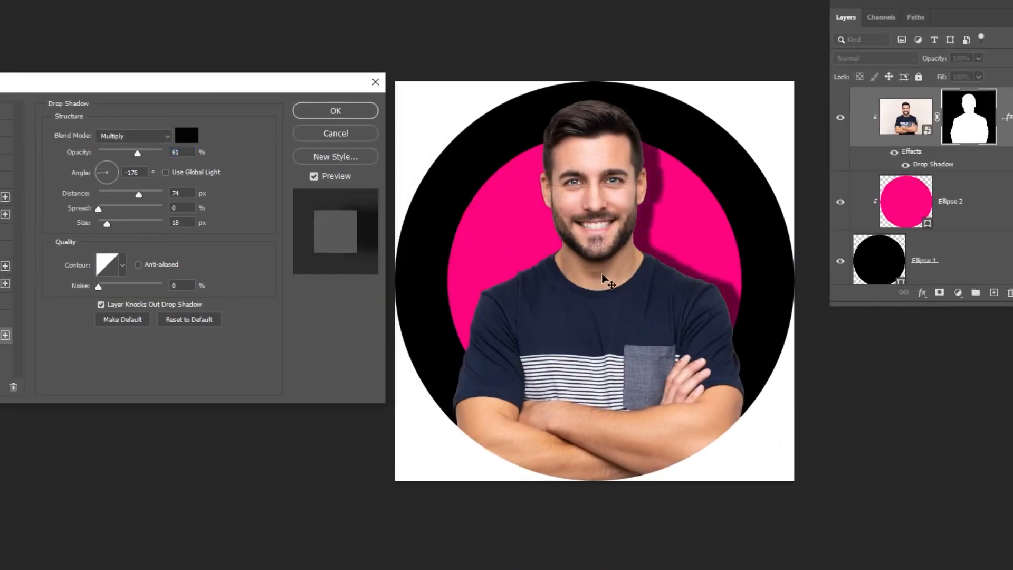
{"action": "left_click_drag", "start_coordinate": [136, 152], "coordinate": [122, 152]}
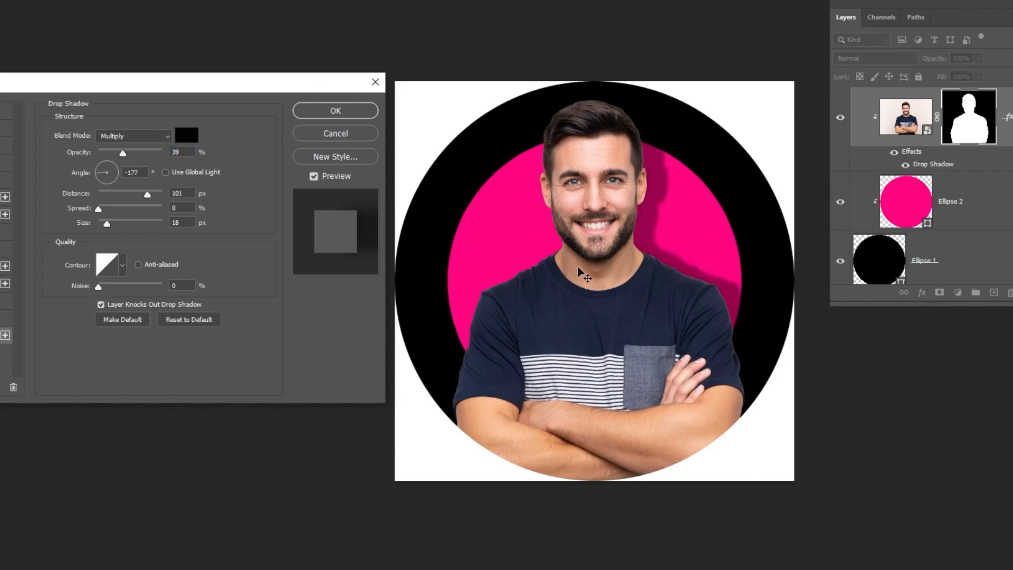
{"action": "left_click_drag", "start_coordinate": [106, 172], "coordinate": [108, 170]}
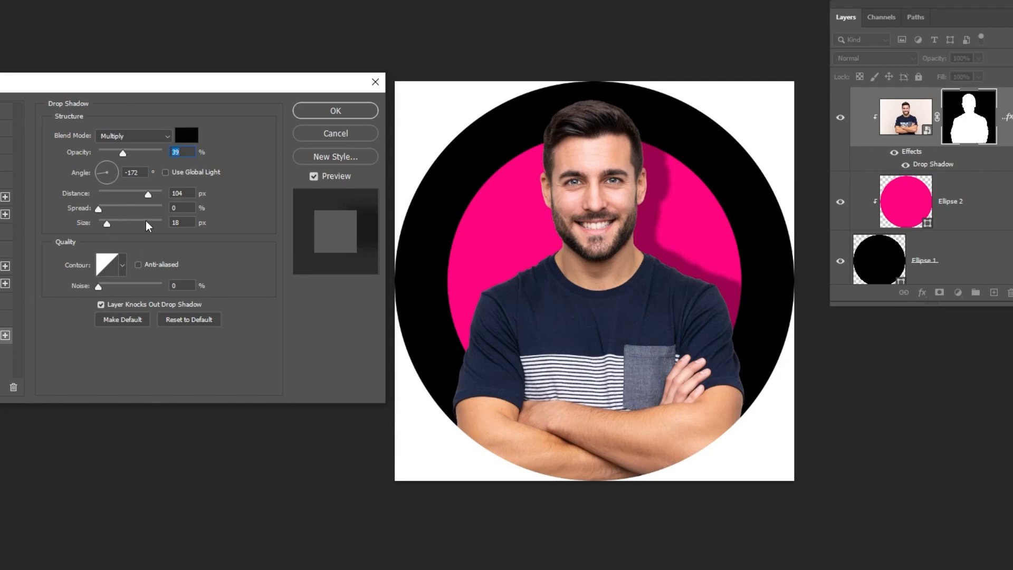
{"action": "mouse_move", "coordinate": [177, 177]}
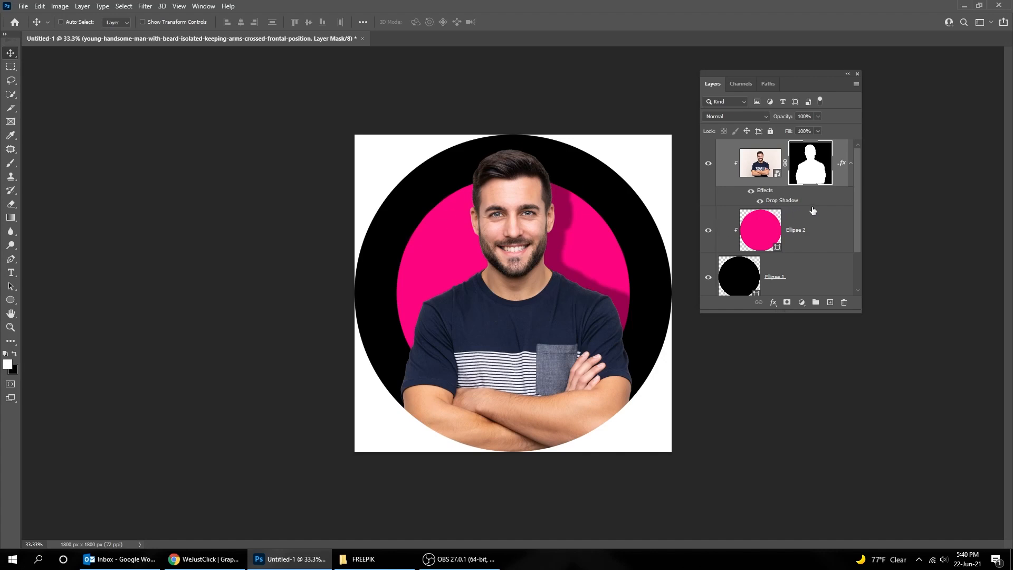
Recolour the Ellipse 1 outer circle to dark gray #171616
{"action": "double_click", "coordinate": [739, 275]}
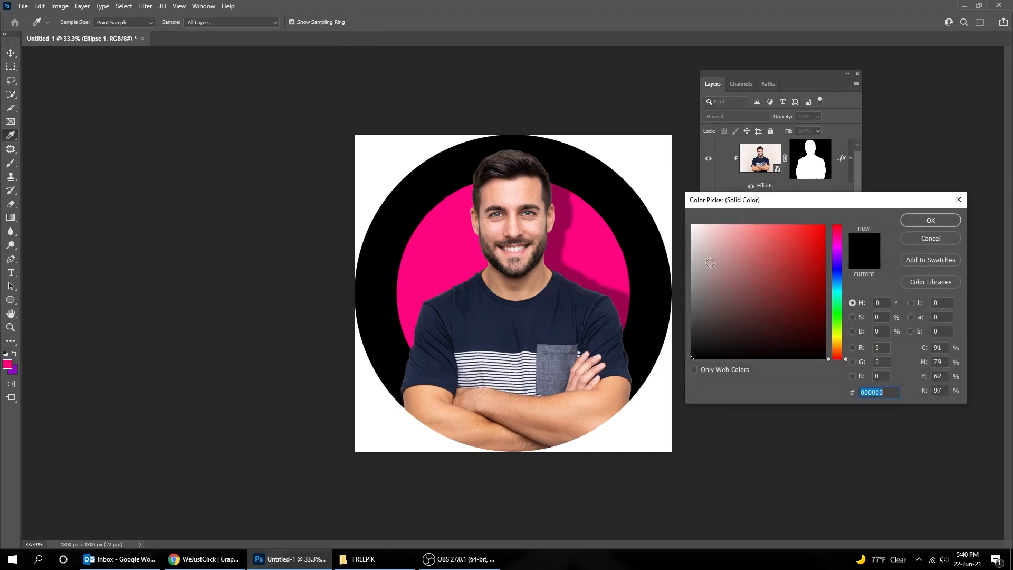
{"action": "left_click", "coordinate": [695, 348]}
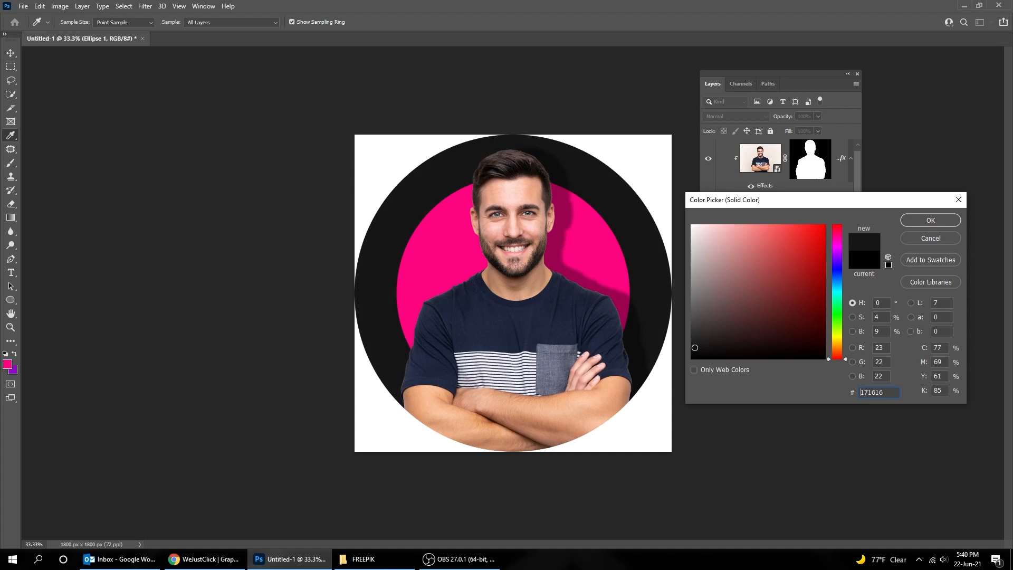
{"action": "left_click", "coordinate": [929, 219]}
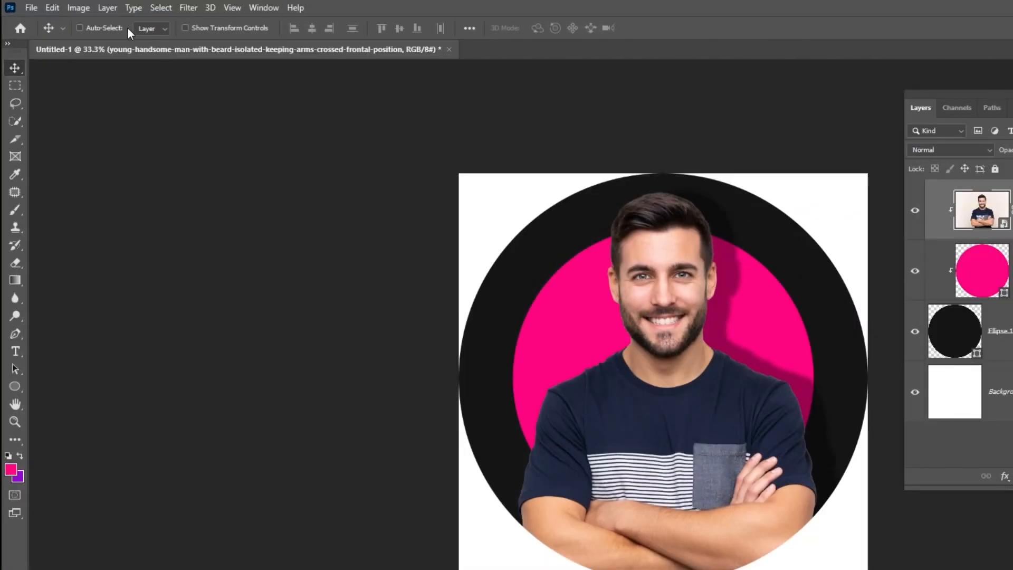
Apply a Brightness/Contrast adjustment of brightness −23, contrast 23 to the man's photo
{"action": "left_click", "coordinate": [78, 8]}
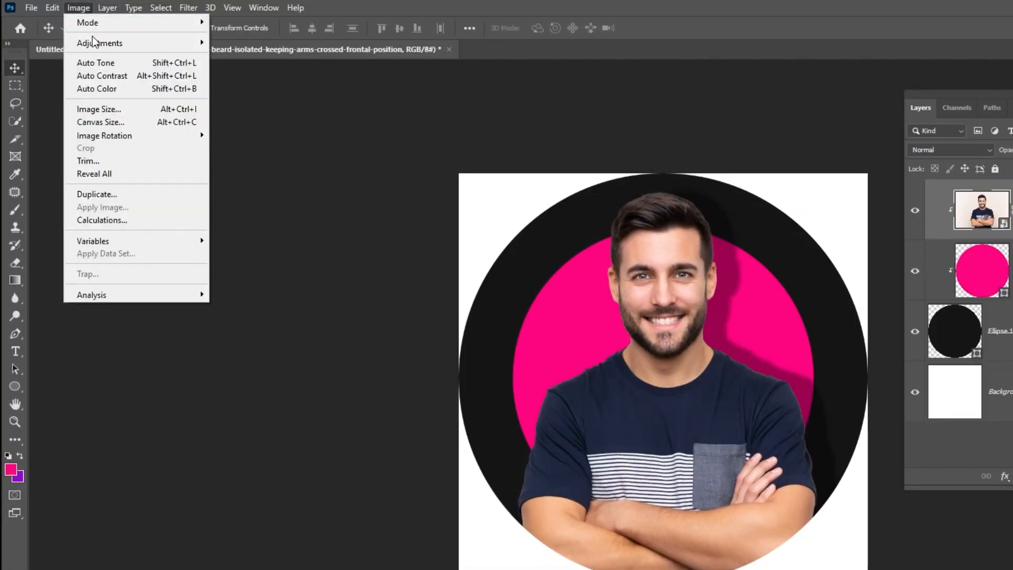
{"action": "left_click", "coordinate": [100, 42]}
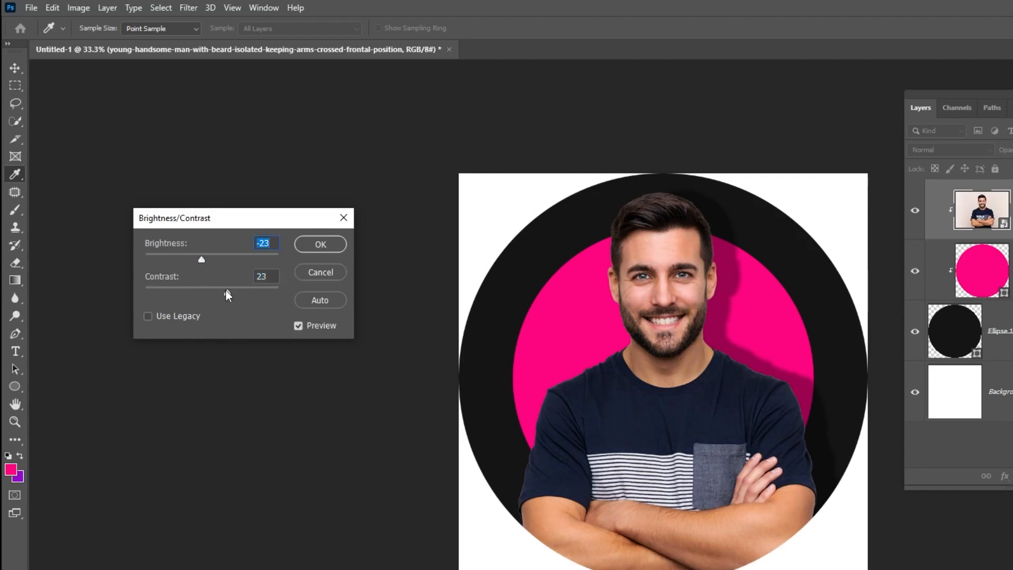
{"action": "left_click", "coordinate": [318, 244]}
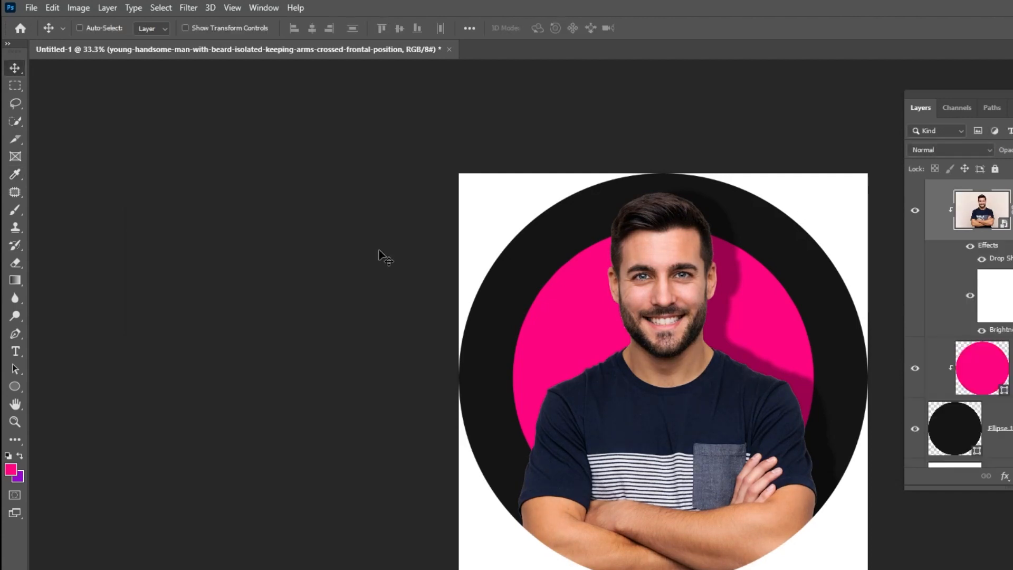
Apply a Hue/Saturation adjustment lowering the photo's saturation by 11
{"action": "left_click", "coordinate": [77, 7]}
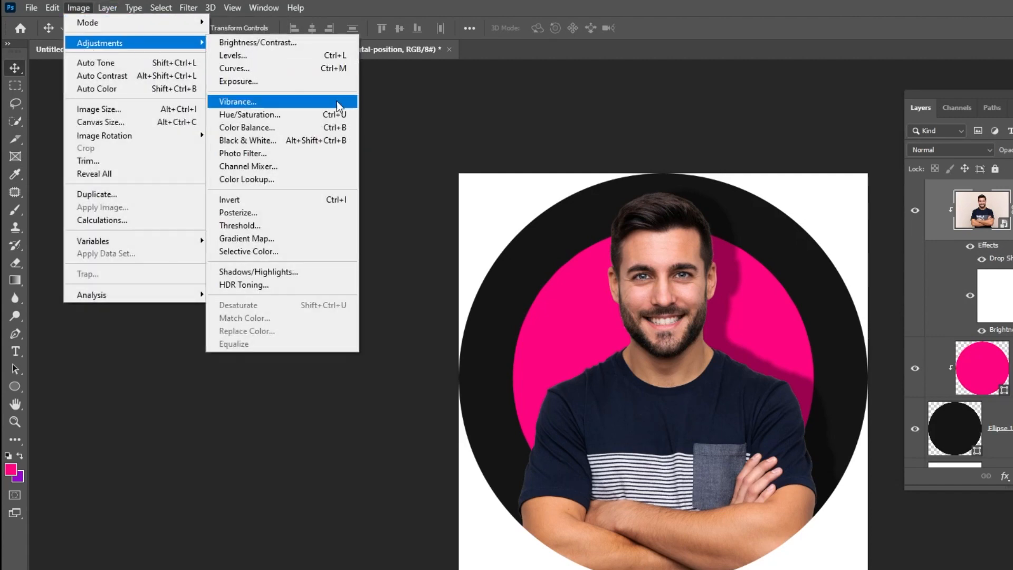
{"action": "left_click", "coordinate": [249, 115]}
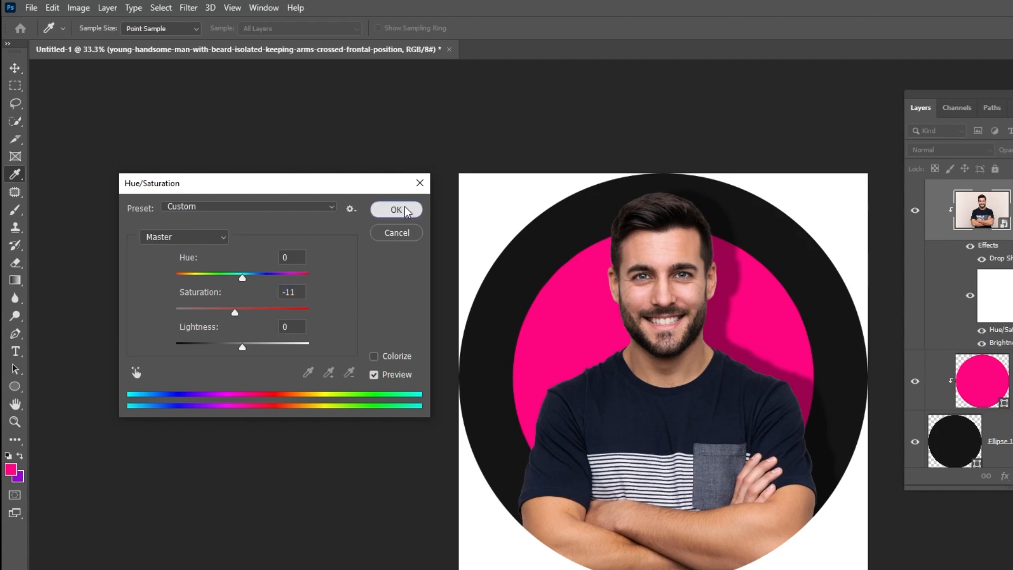
{"action": "left_click", "coordinate": [395, 209]}
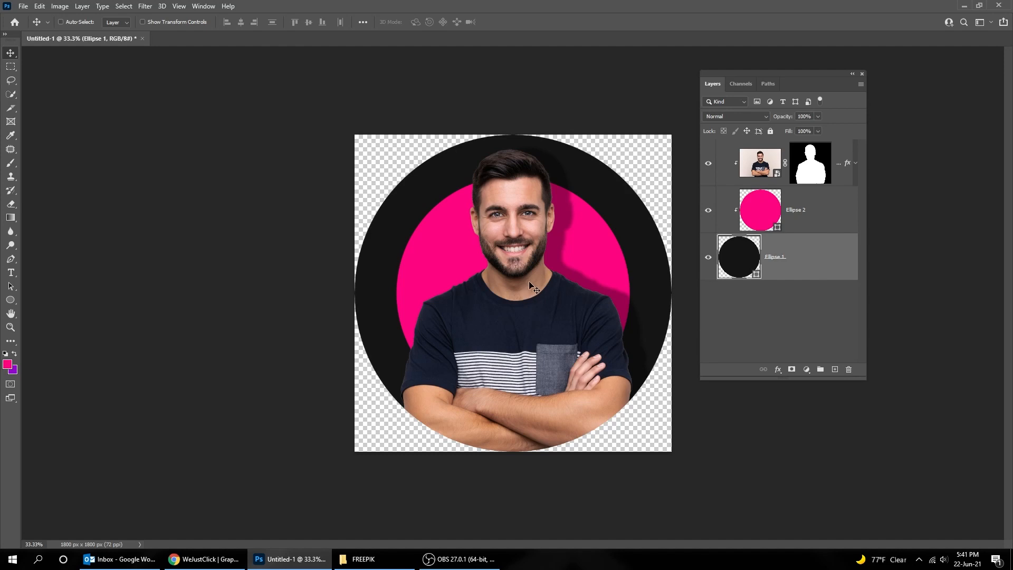
Start a web export from the File menu
{"action": "left_click", "coordinate": [23, 6]}
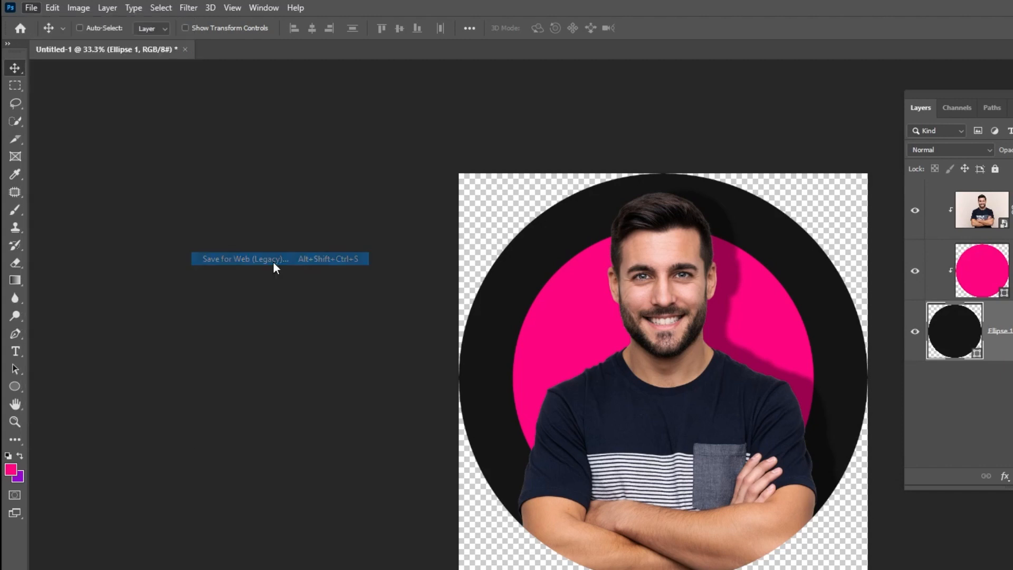
Save for Web as a transparent 1800 × 1800 PNG-24 with the preview at 50%
{"action": "left_click", "coordinate": [244, 259]}
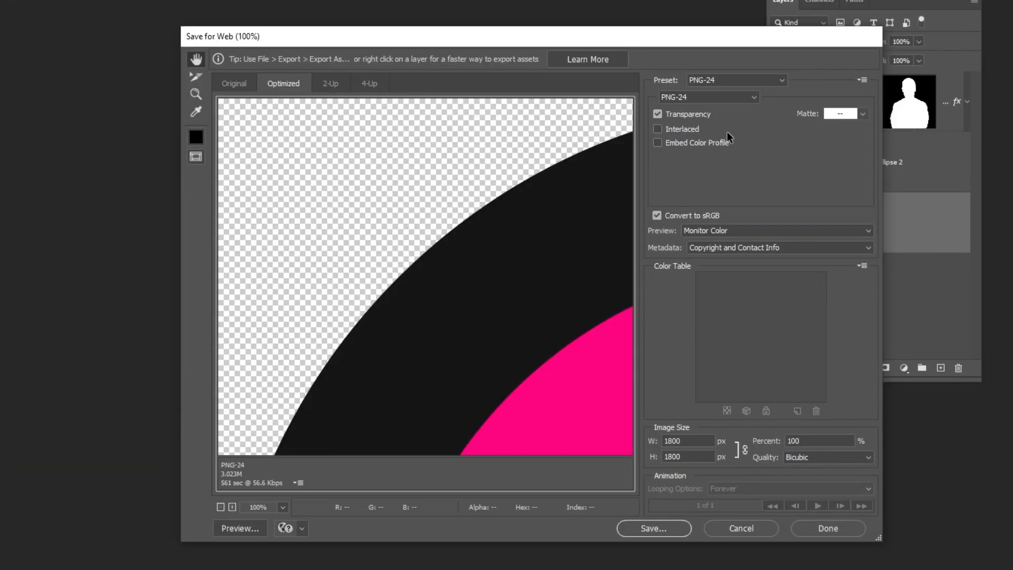
{"action": "mouse_move", "coordinate": [724, 143]}
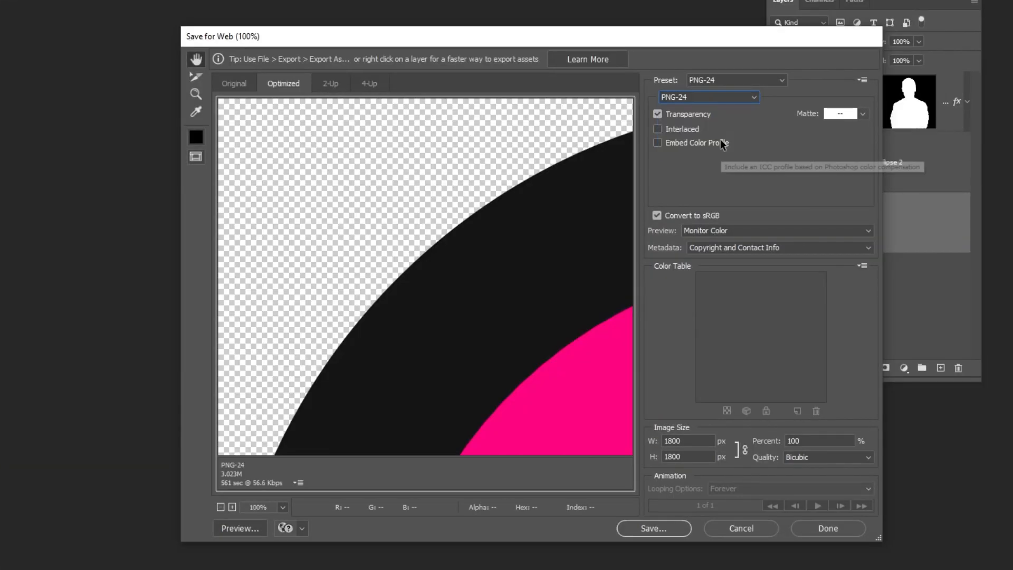
{"action": "left_click", "coordinate": [257, 510]}
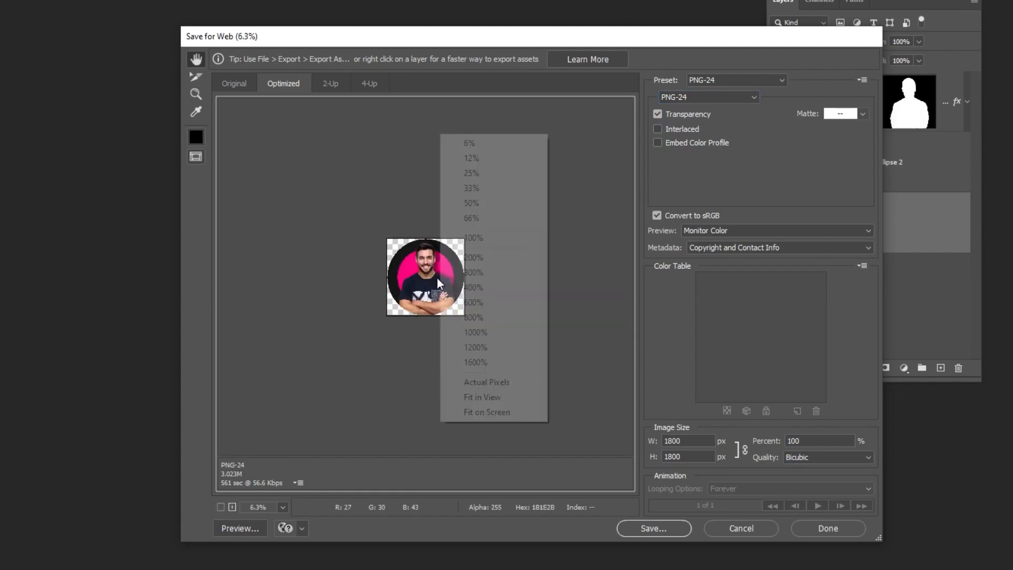
{"action": "left_click", "coordinate": [471, 203]}
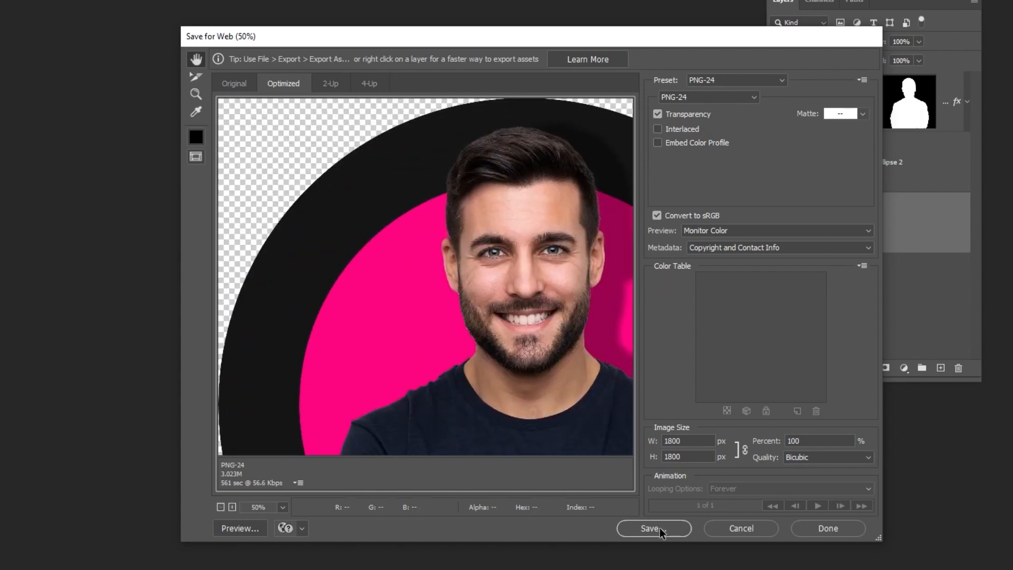
{"action": "left_click", "coordinate": [654, 528]}
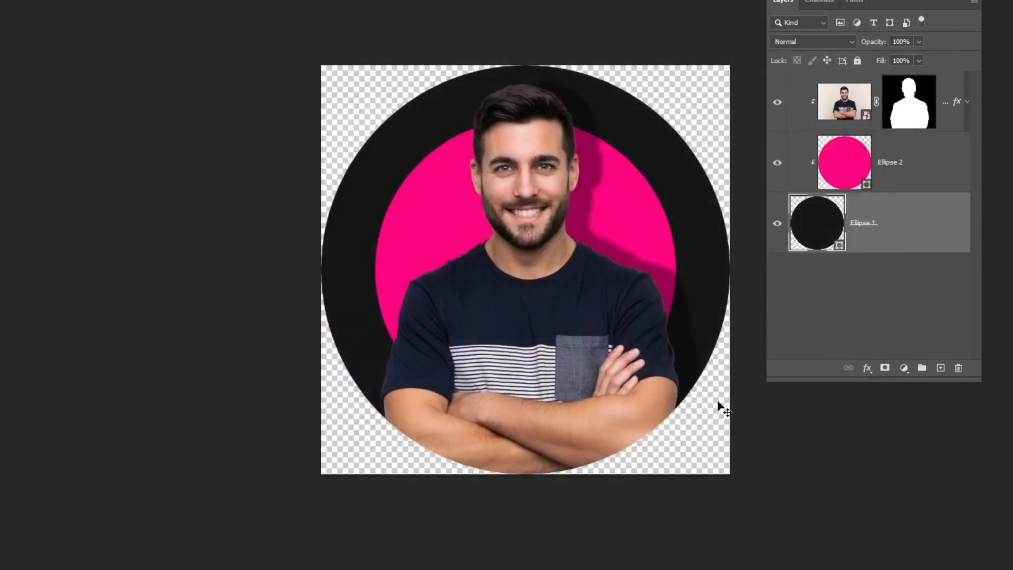